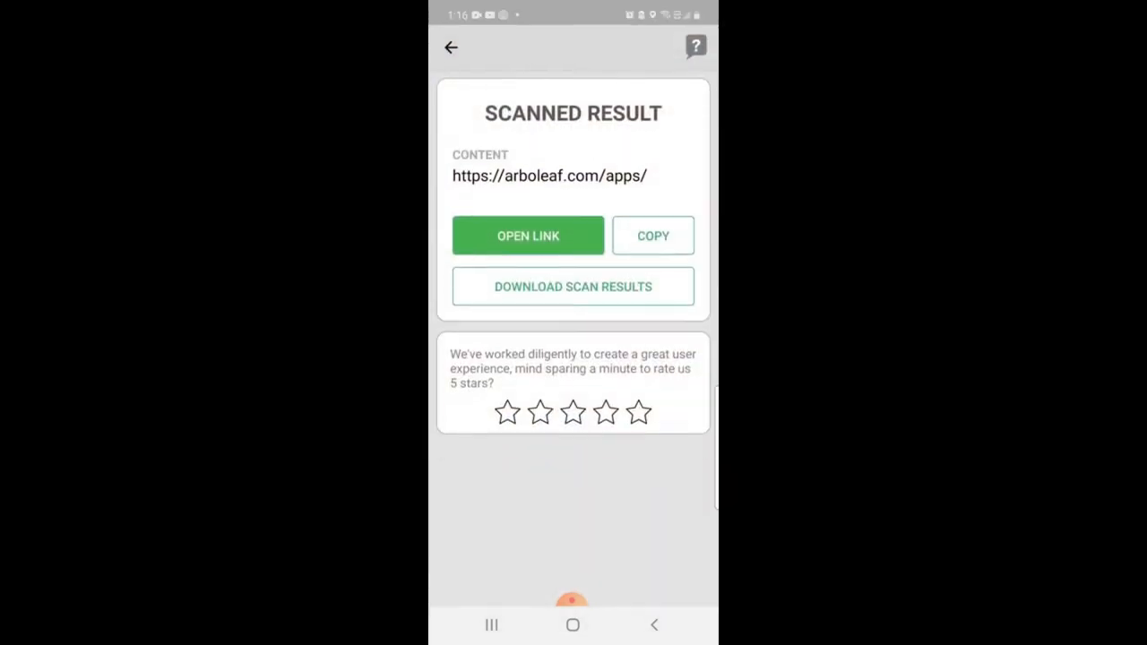
Open the scanned arboleaf link in Google Play, sign in, and install the app.
click(528, 236)
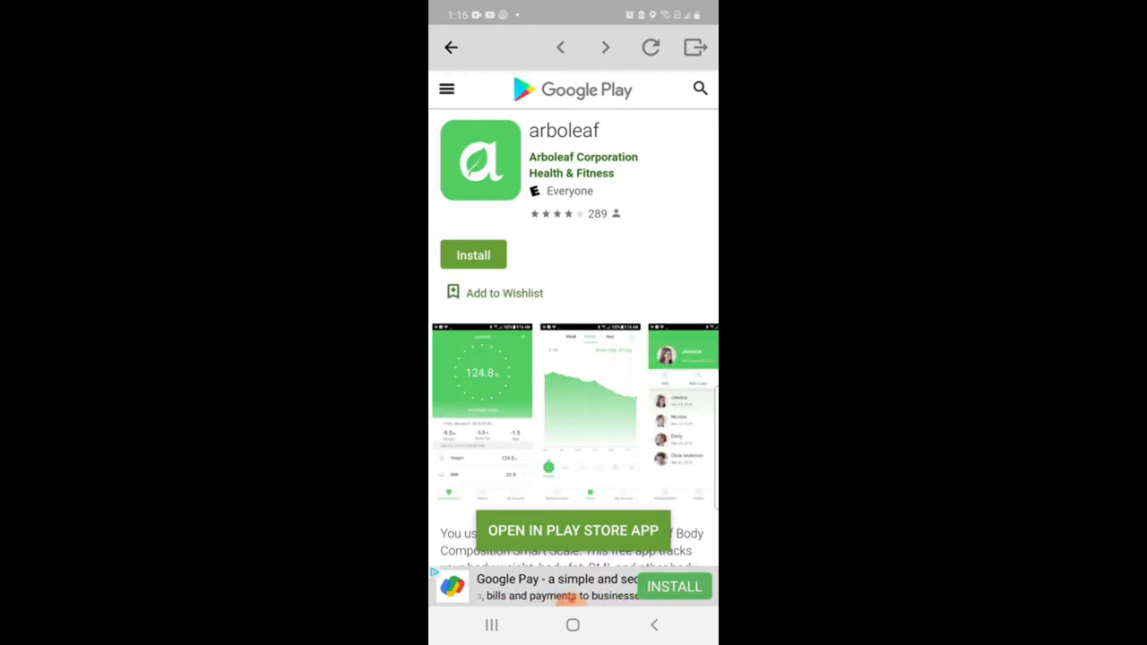
click(474, 255)
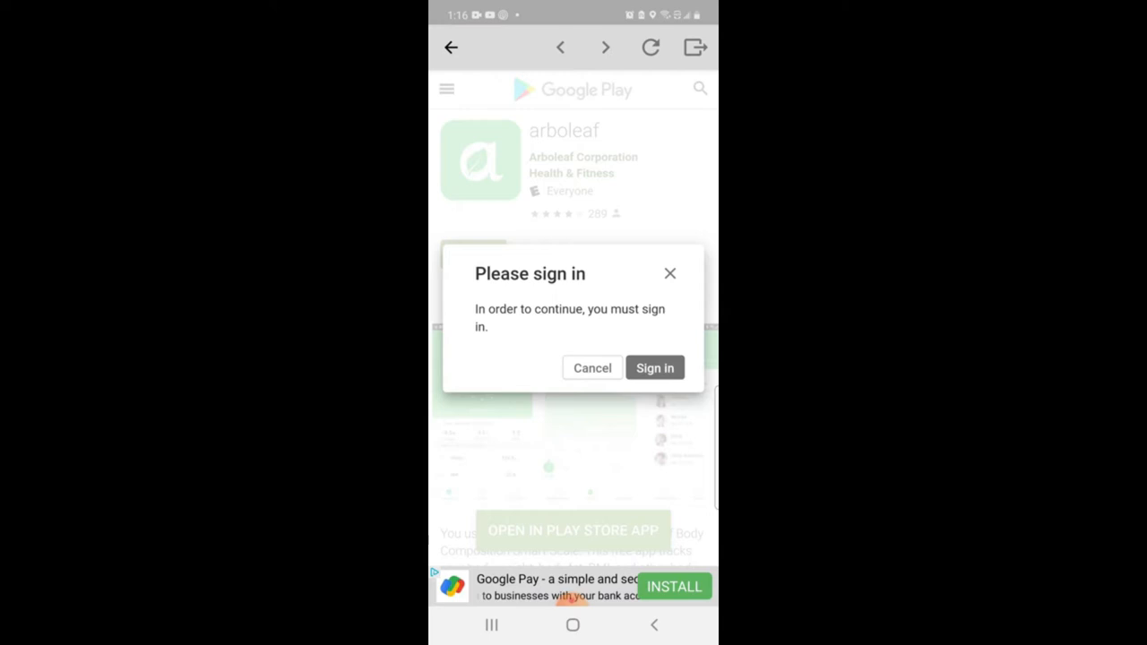
click(654, 367)
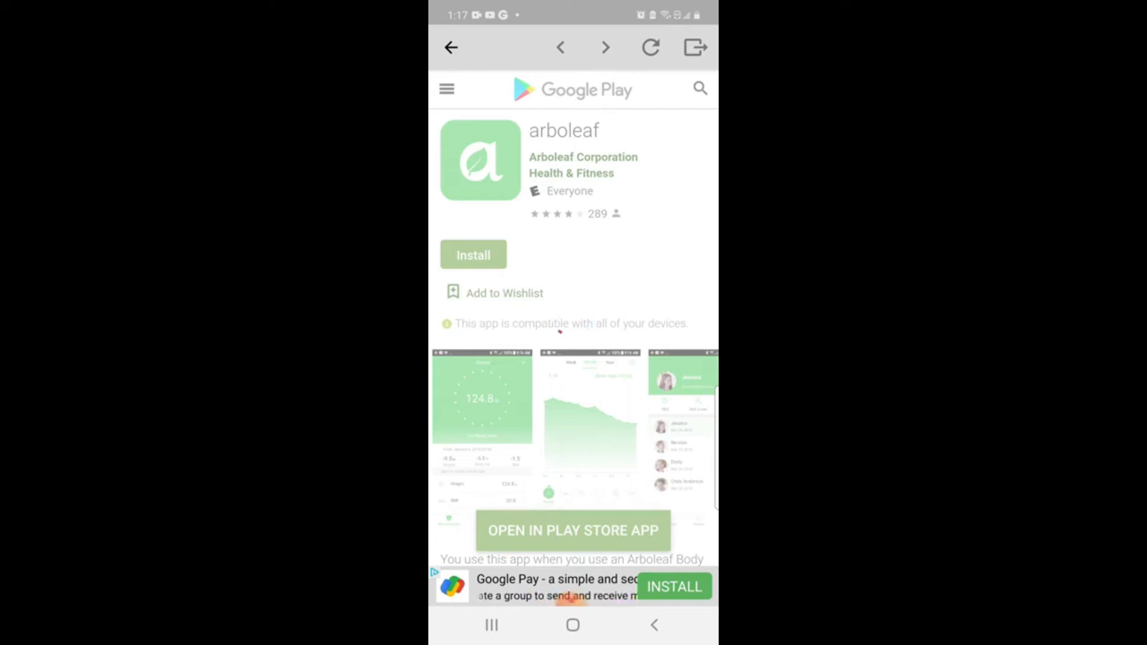
click(473, 254)
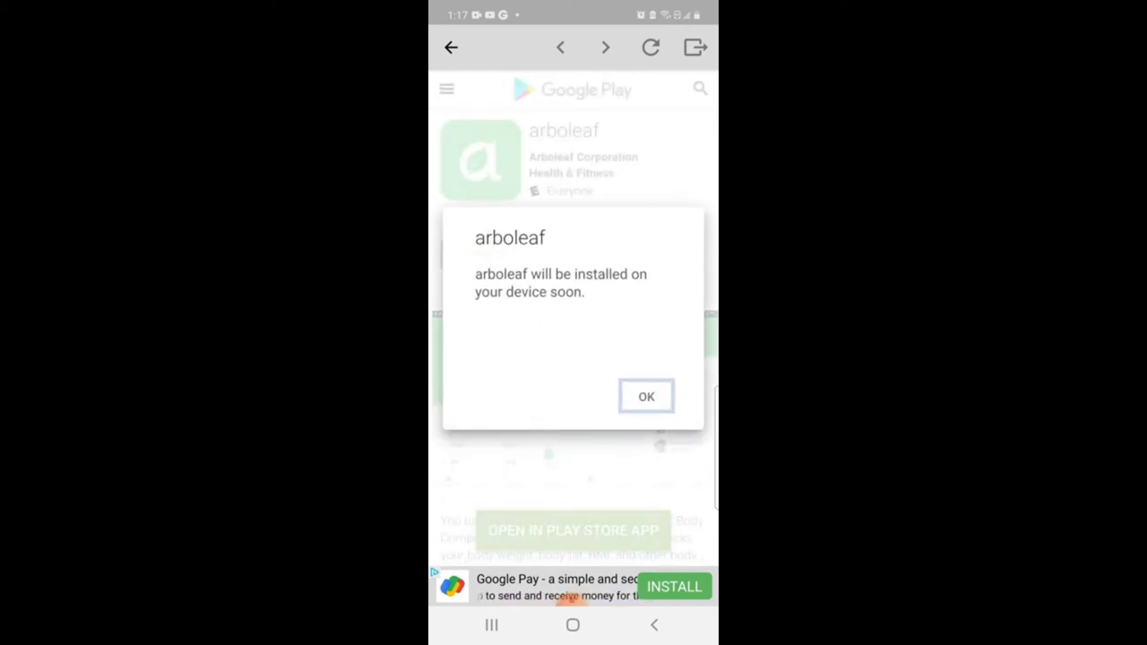
click(646, 397)
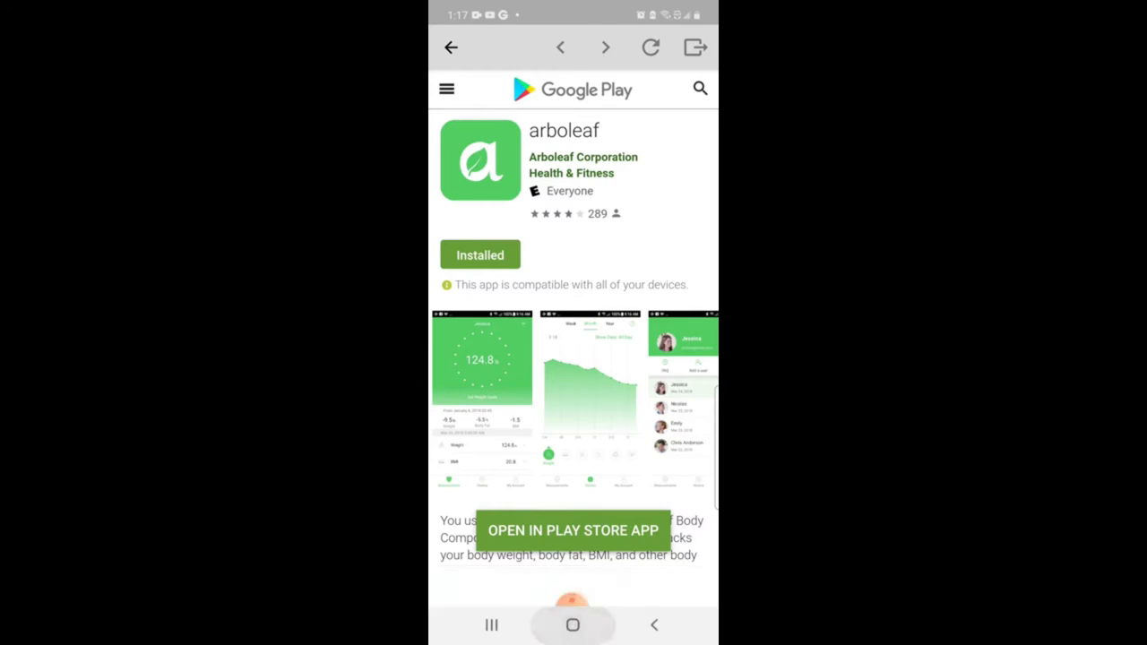
Go home and launch the Play Store from the Google folder.
click(572, 625)
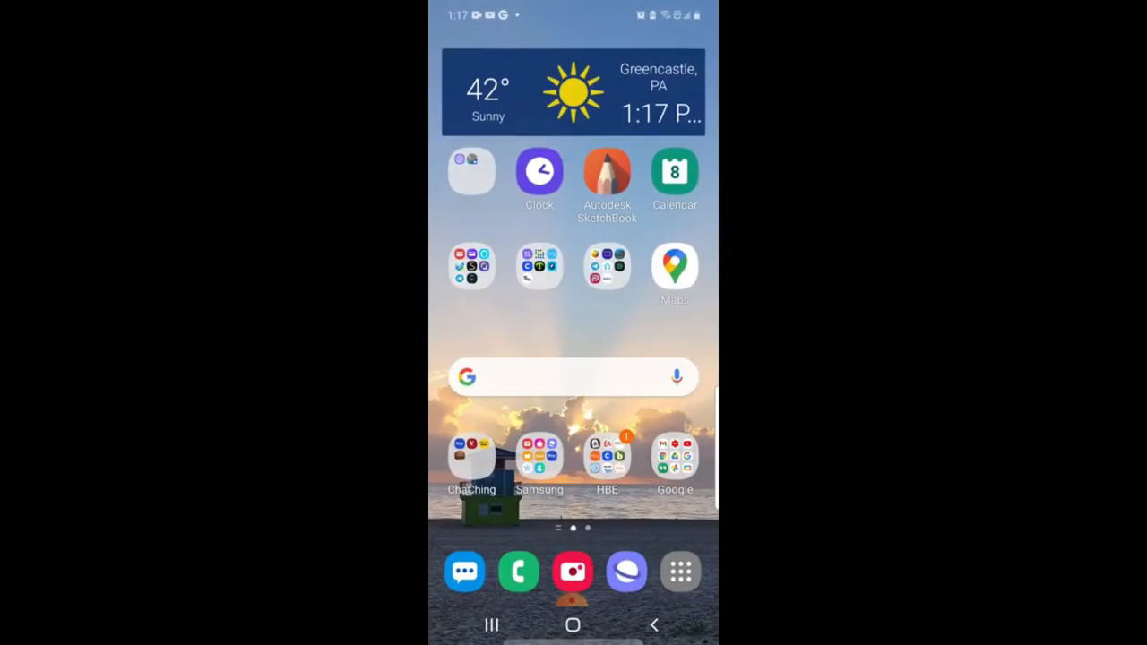
click(675, 461)
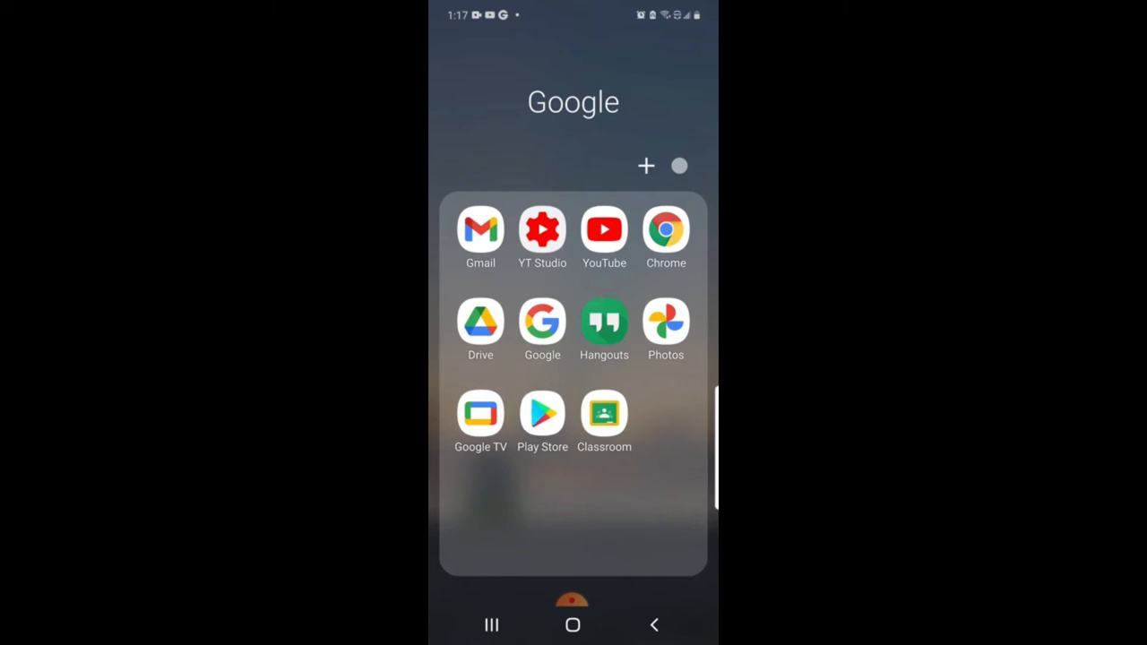
click(542, 413)
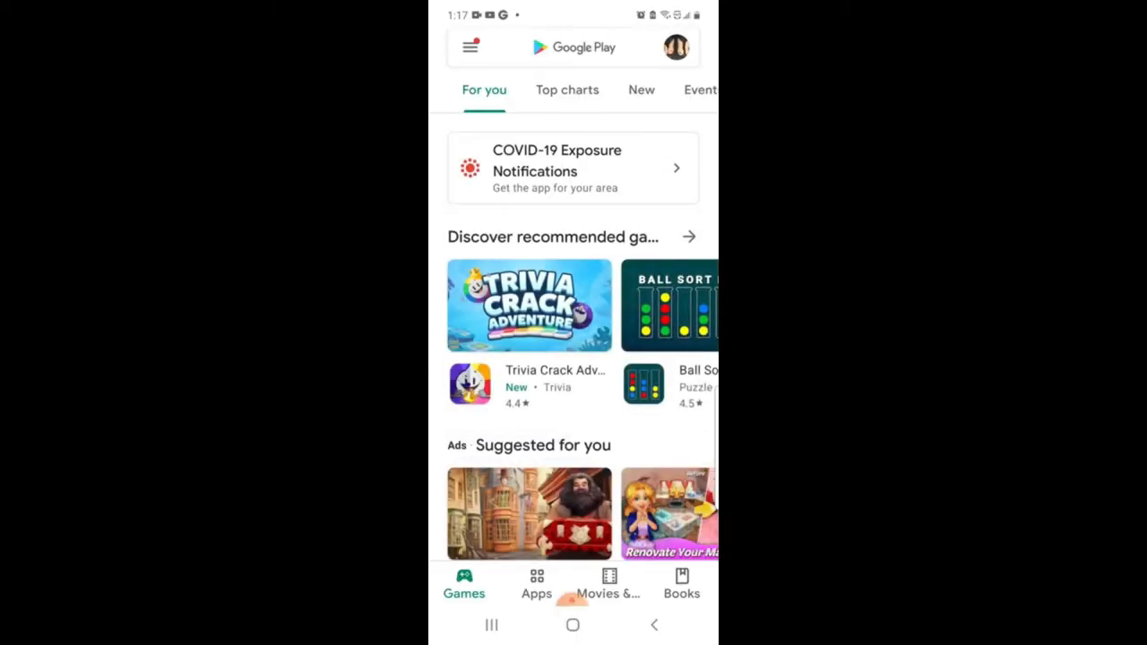
Search the Play Store for 'arboleaf' and install it from its listing.
click(573, 46)
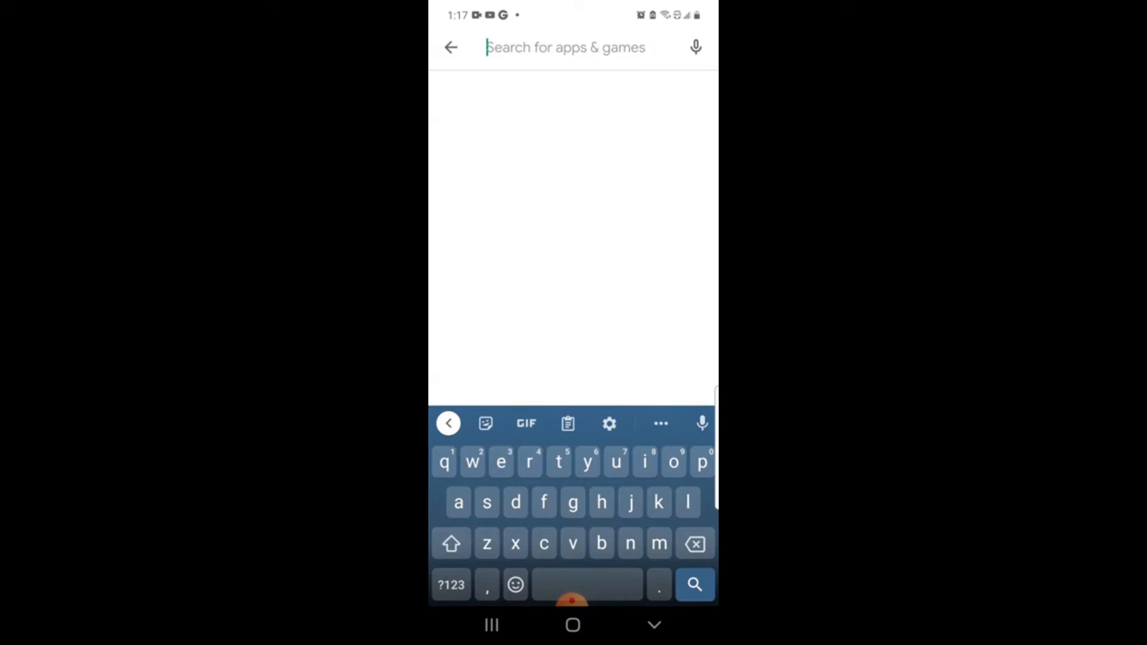
text(arboleaf)
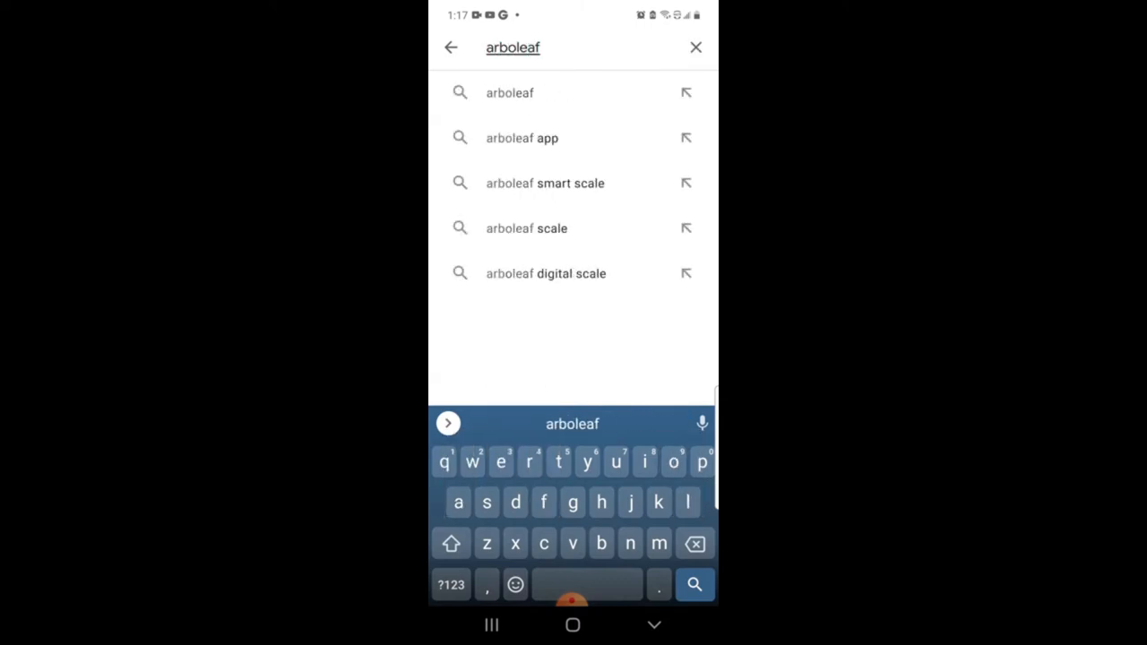
click(509, 92)
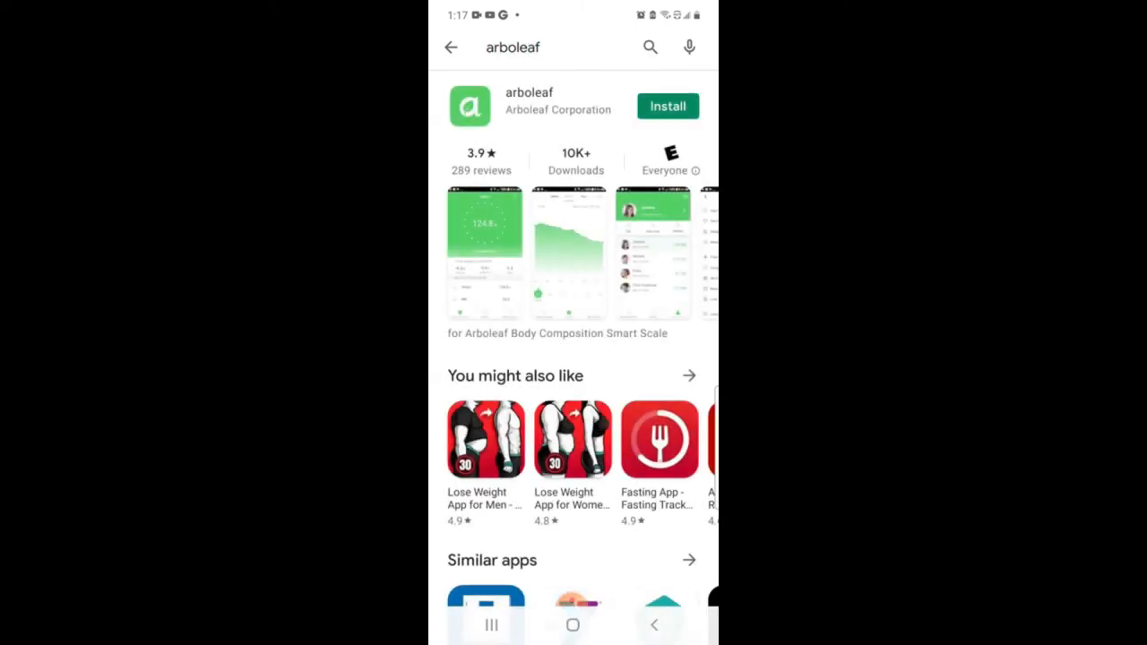
click(666, 106)
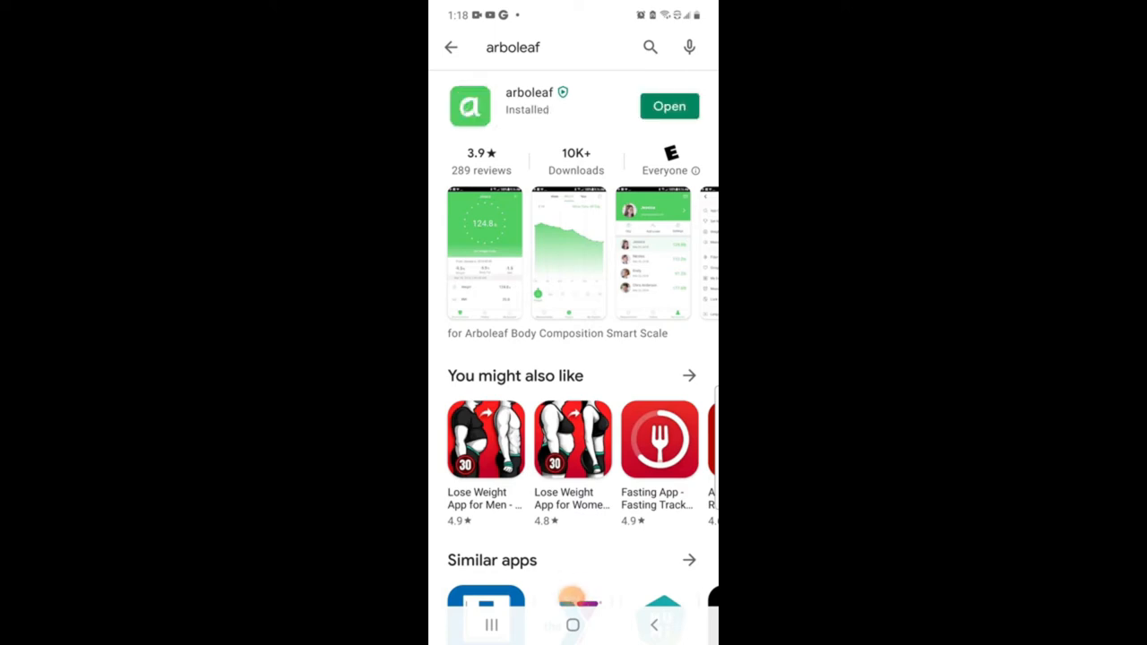
Launch arboleaf, accept lb and inch units, sign up and confirm the profile.
click(668, 106)
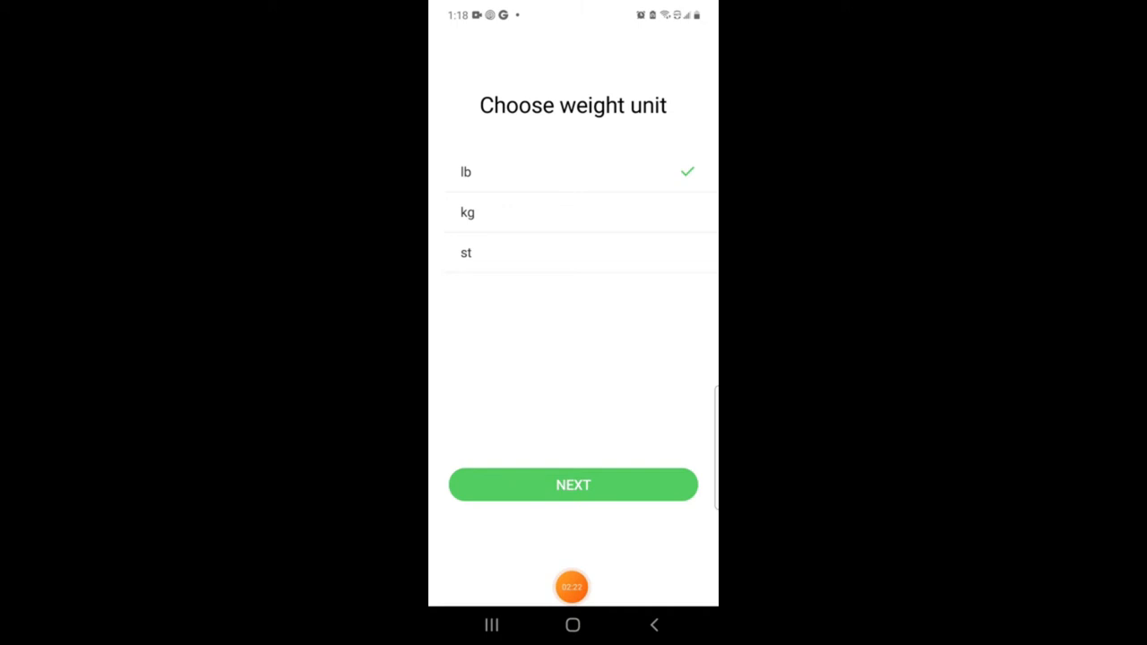
click(573, 485)
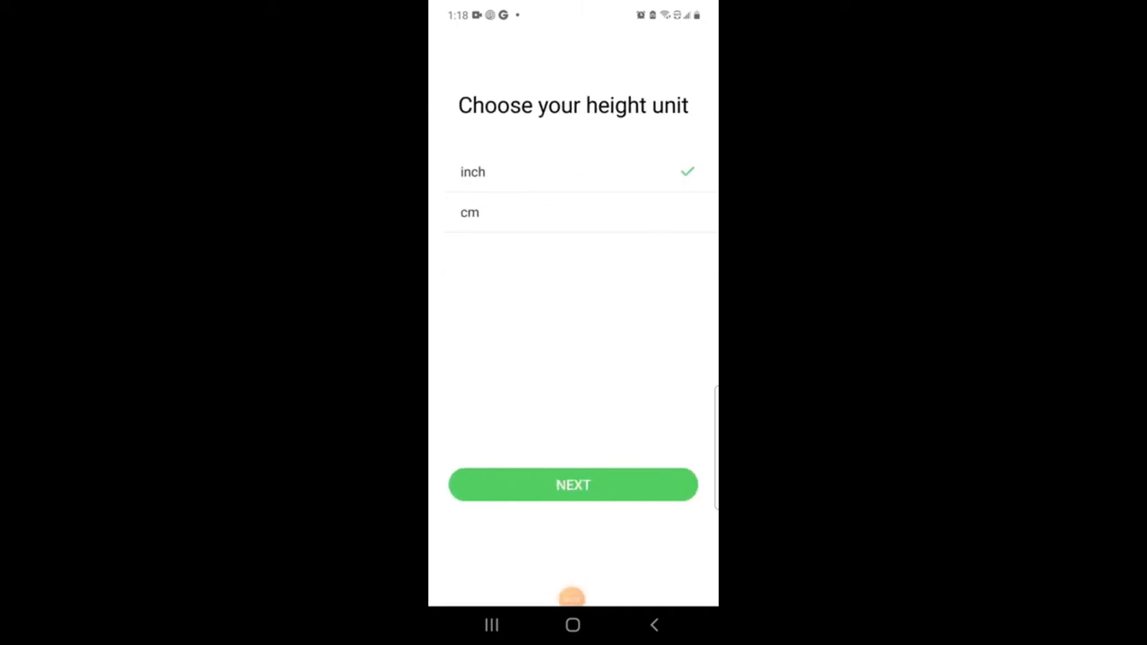
click(573, 485)
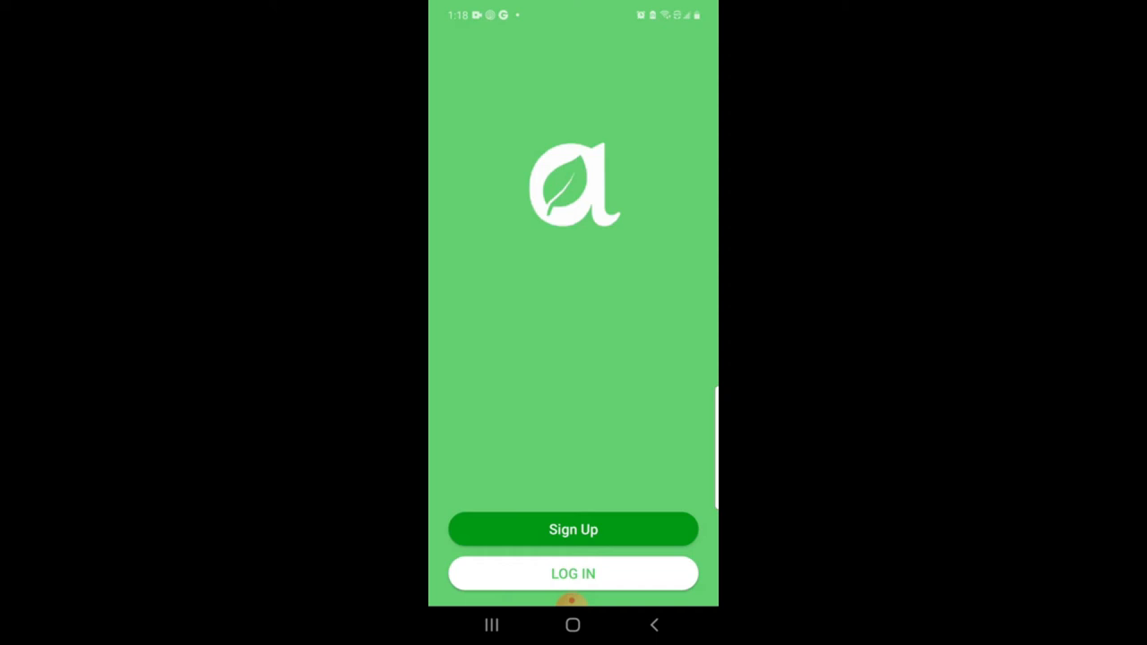
click(573, 529)
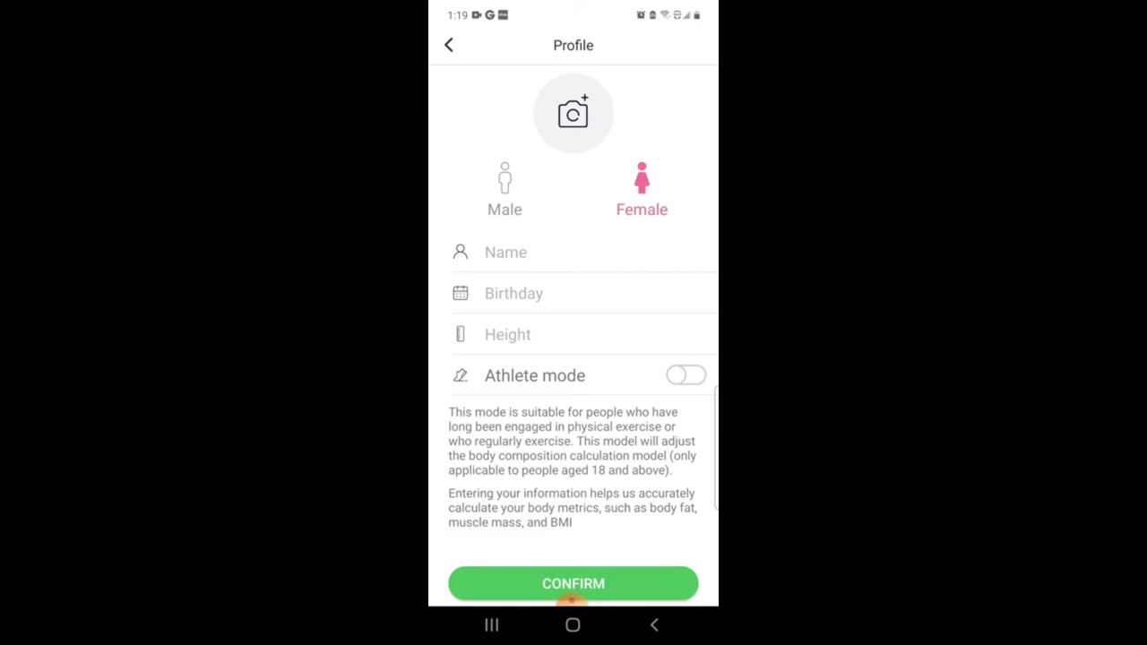
click(572, 584)
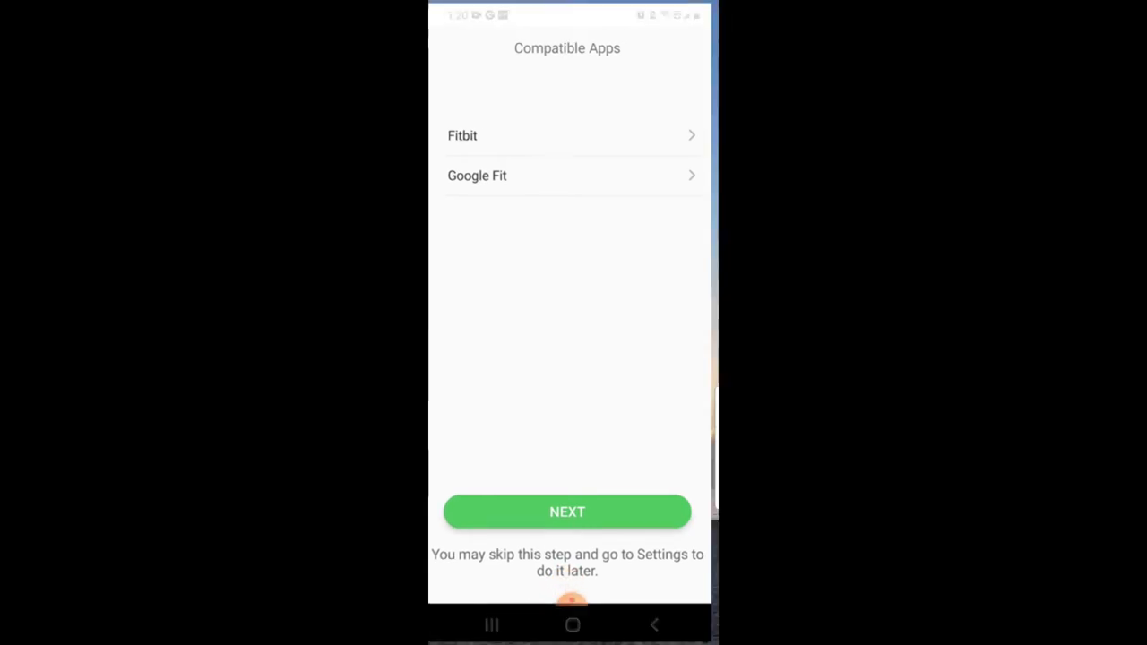
Skip compatible apps, allow location while using the app, and re-measure to get 102.8 lb.
click(567, 512)
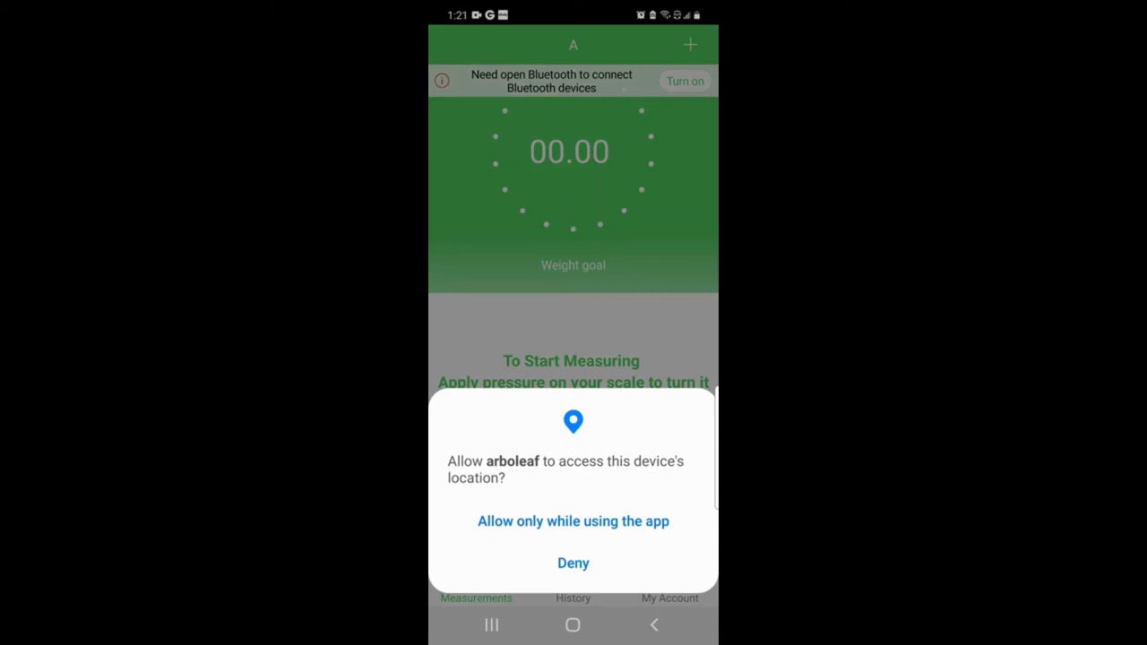
click(572, 521)
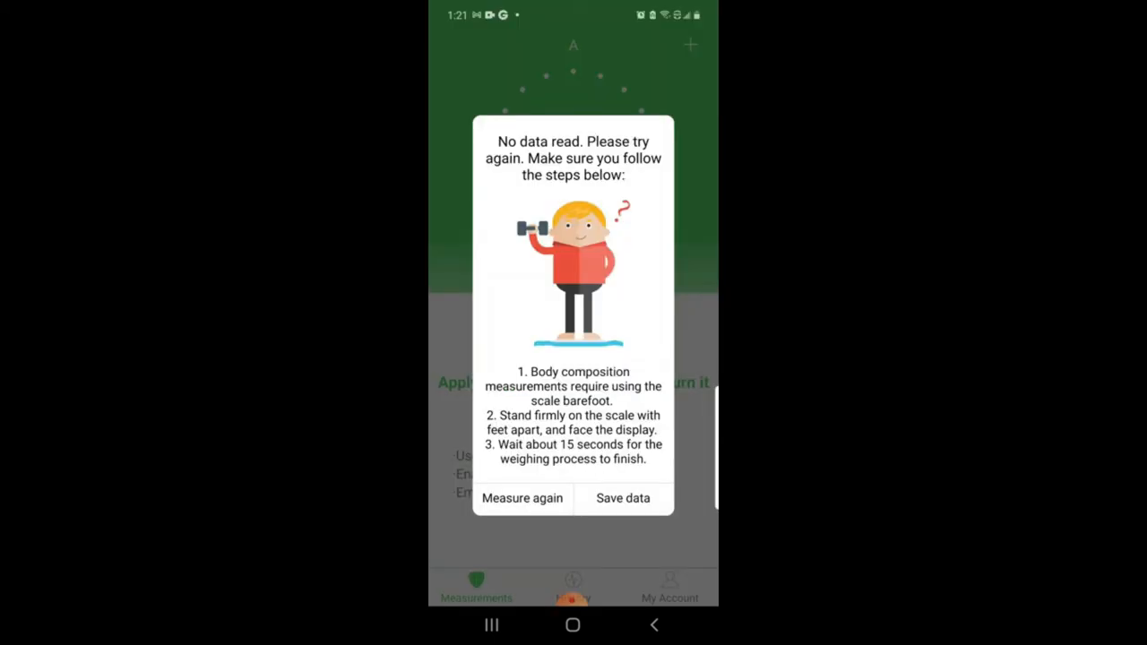
click(521, 497)
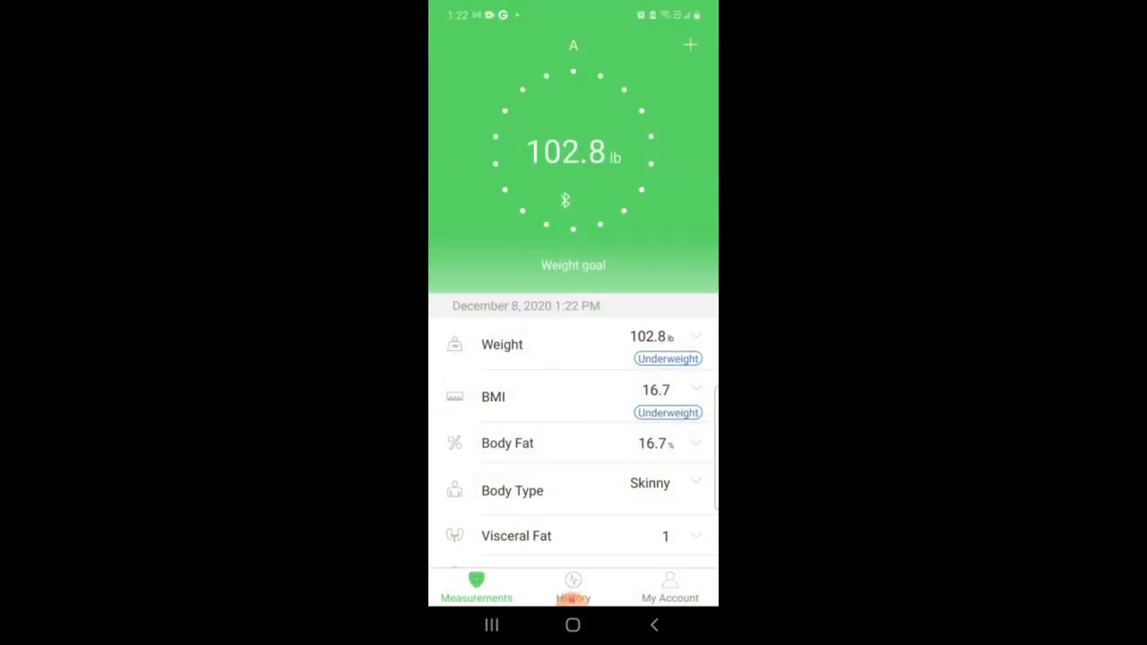
Scroll the results down to Metabolic Age, then view the History chart of 102.8 lb.
scroll(down, 3)
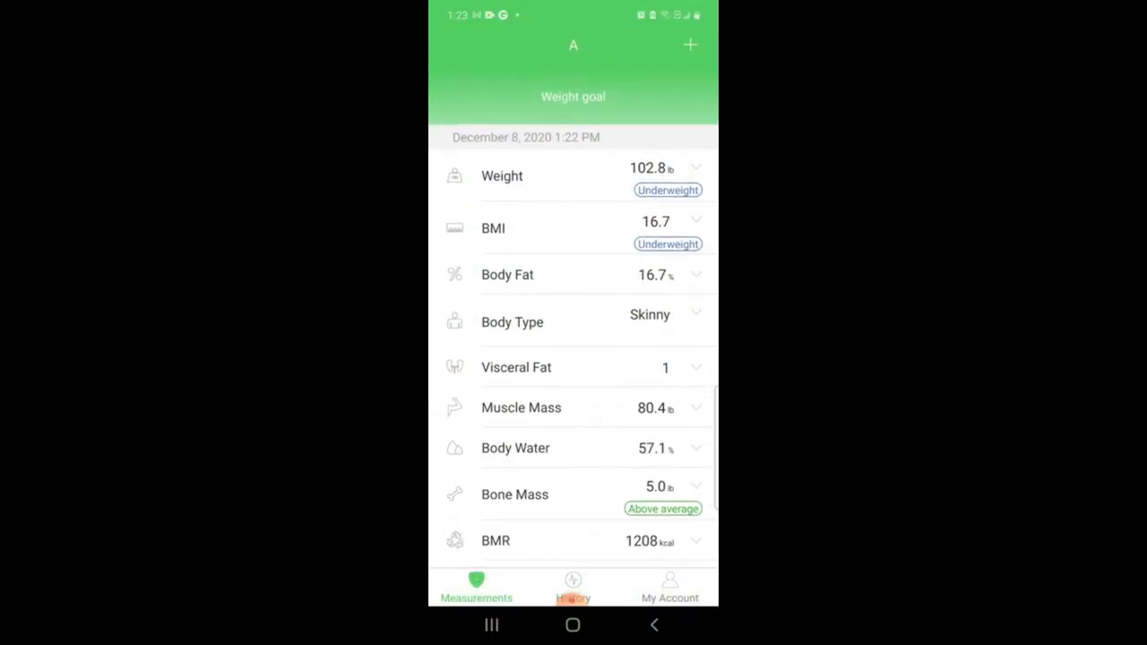
scroll(down, 3)
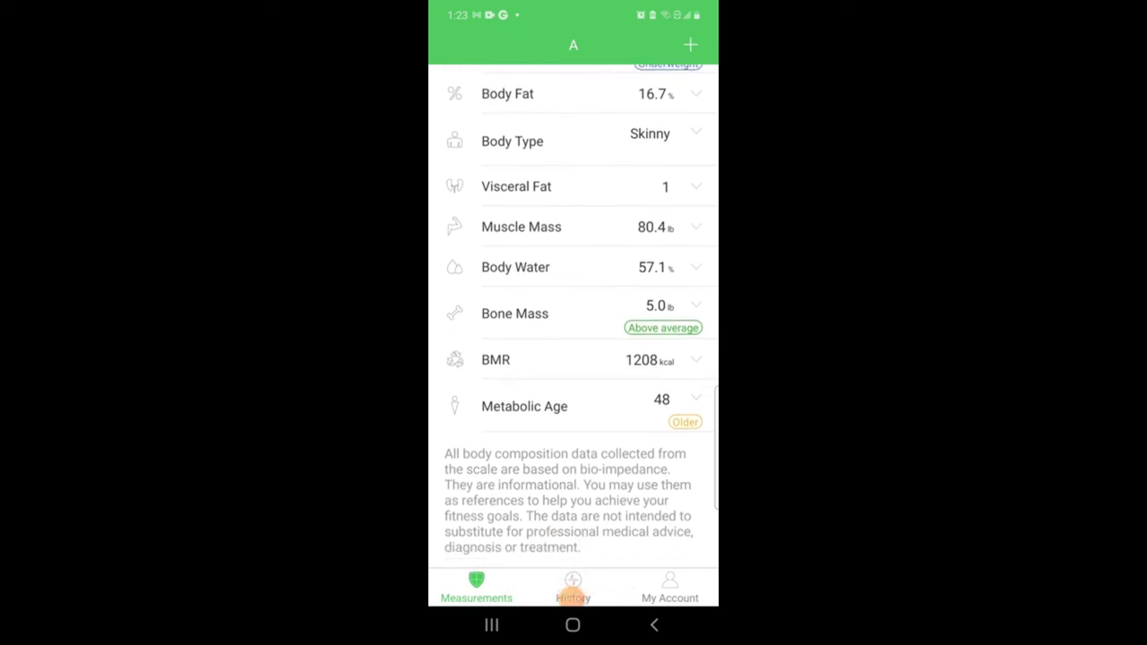
click(573, 587)
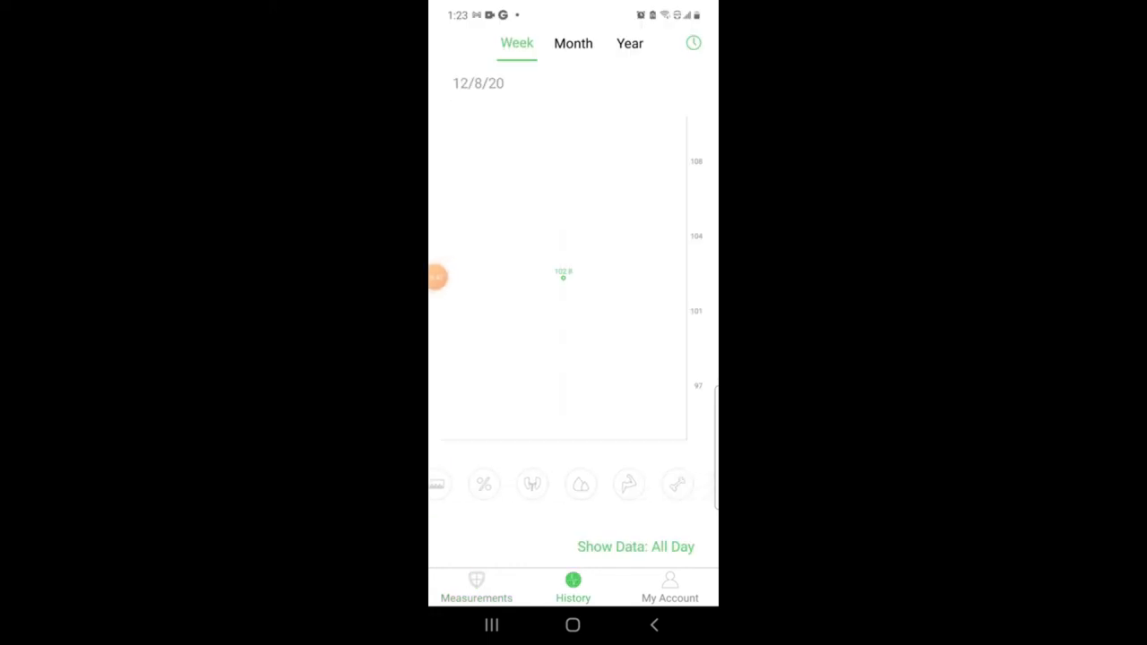
View the Visceral Fat, Body Water, BMR and Metabolic Age charts, then return to Measurements.
click(500, 484)
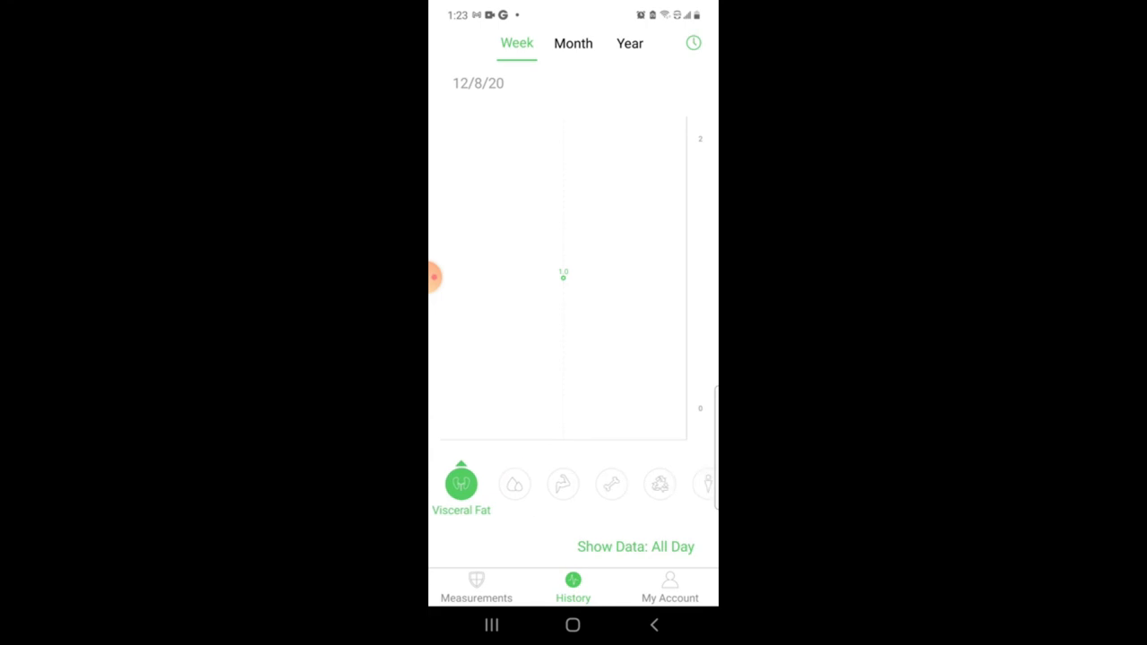
click(521, 484)
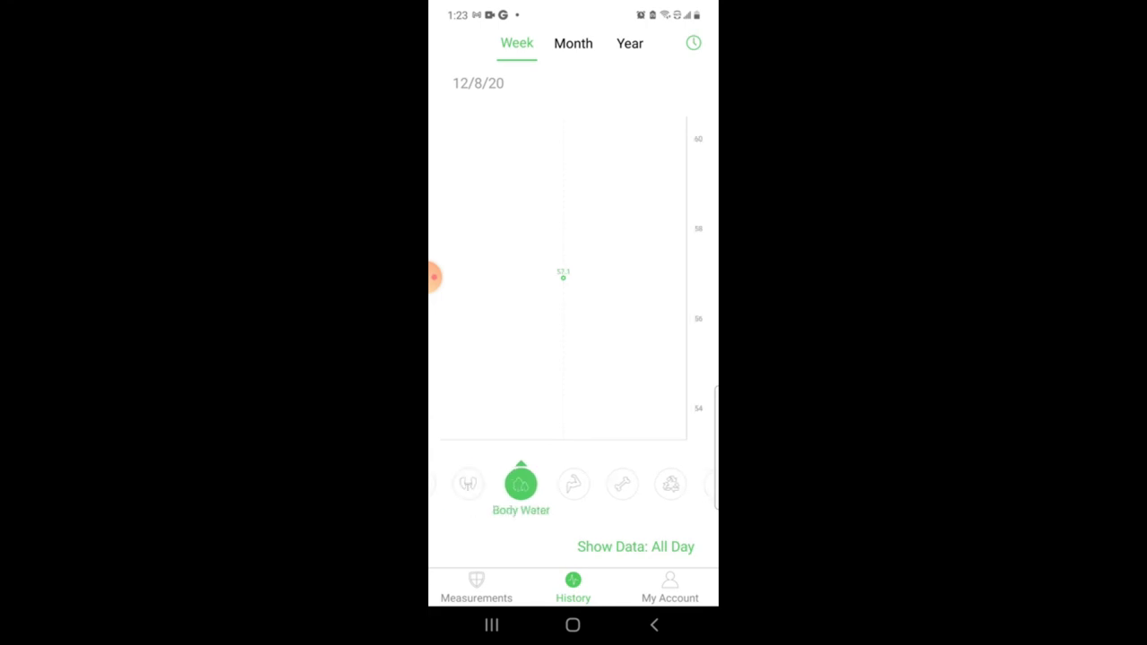
click(574, 484)
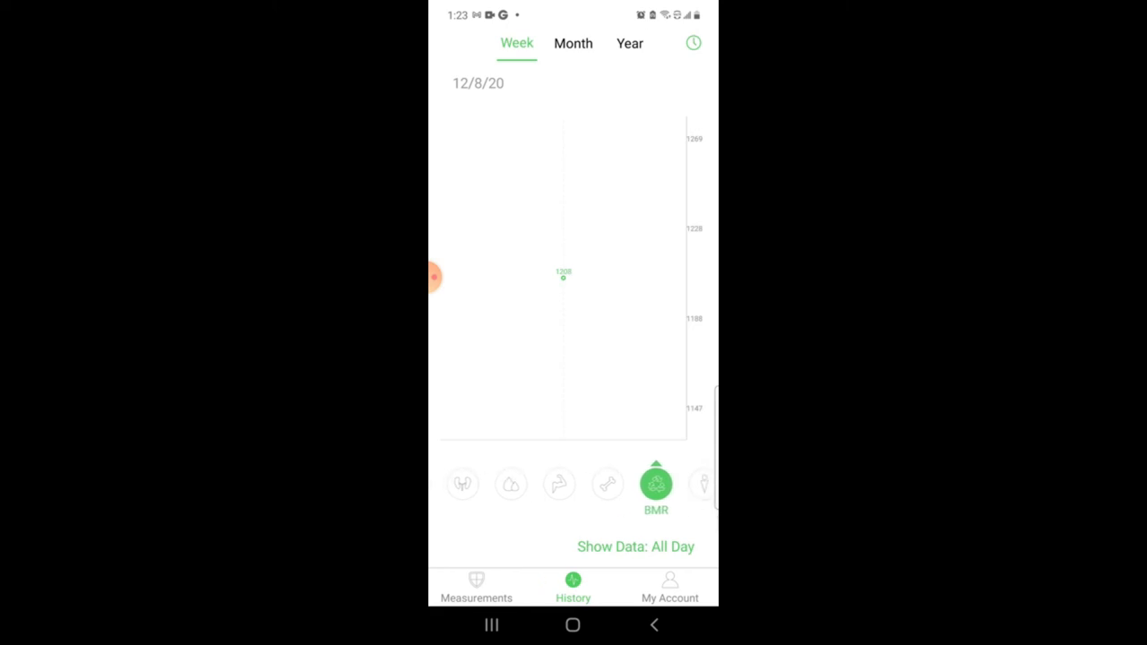
scroll(left, 3)
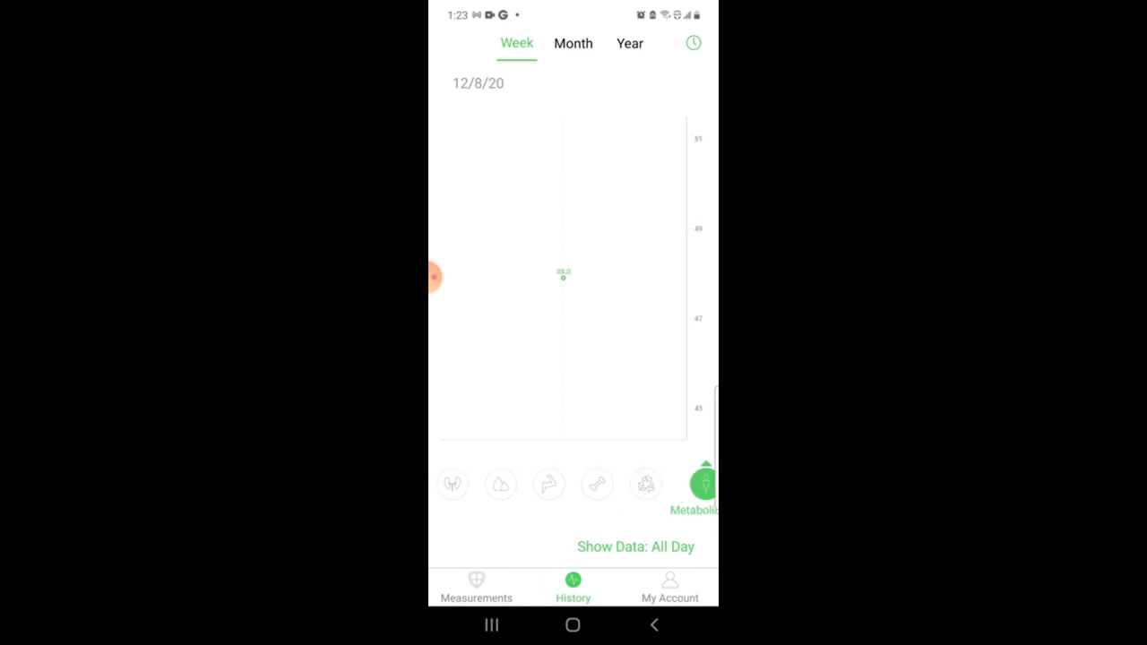
scroll(left, 3)
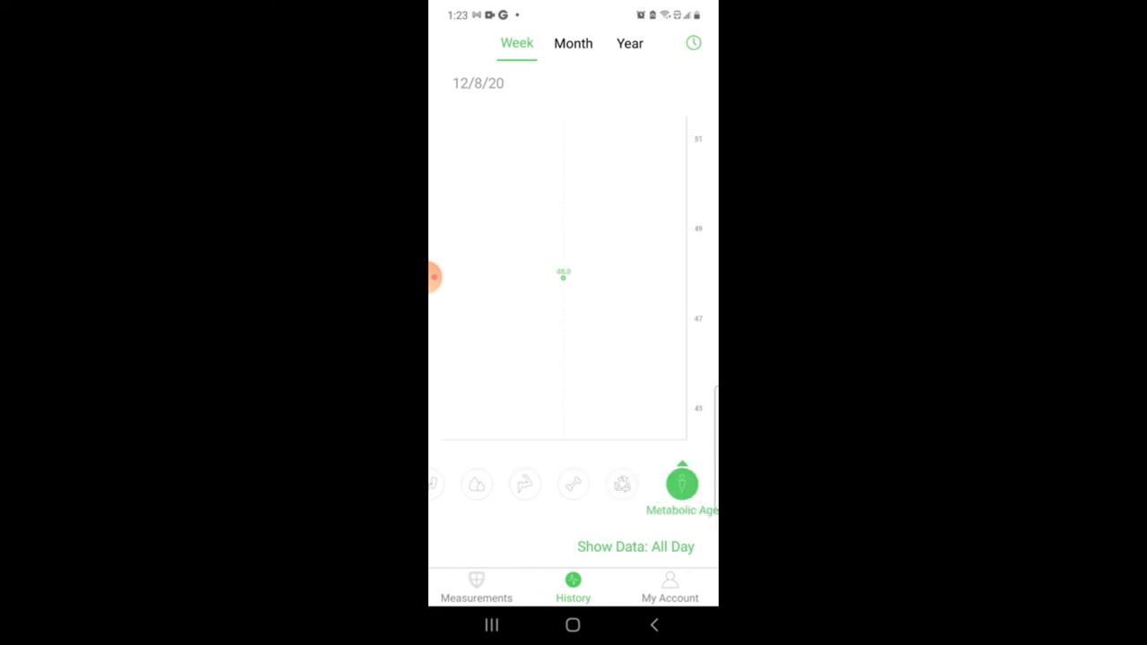
click(670, 587)
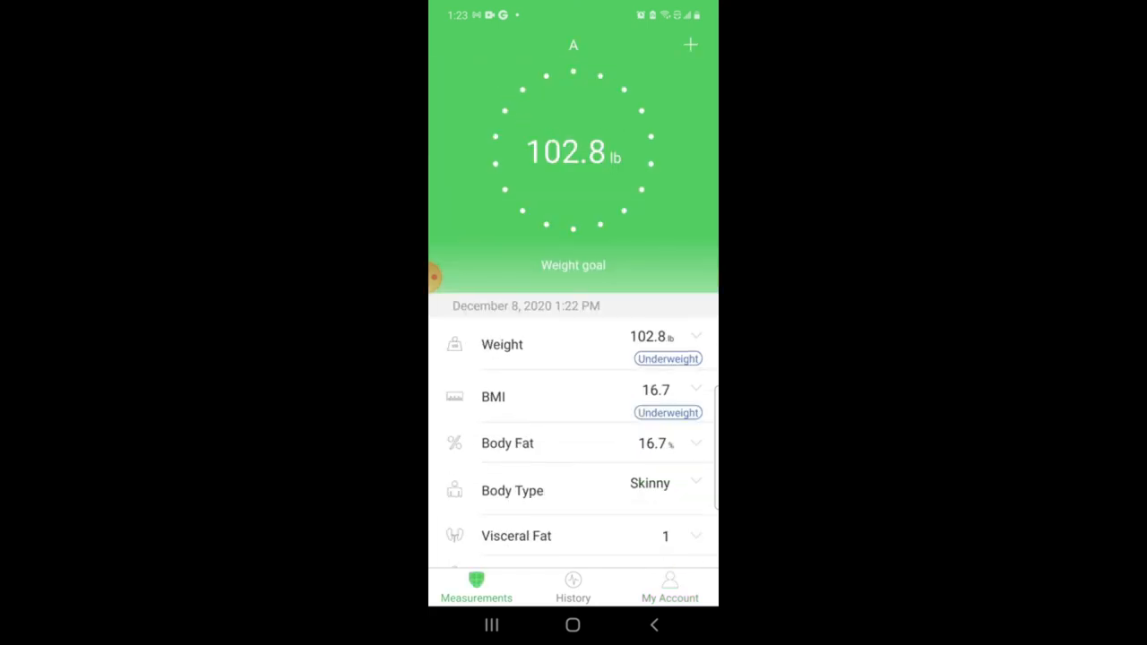
click(690, 44)
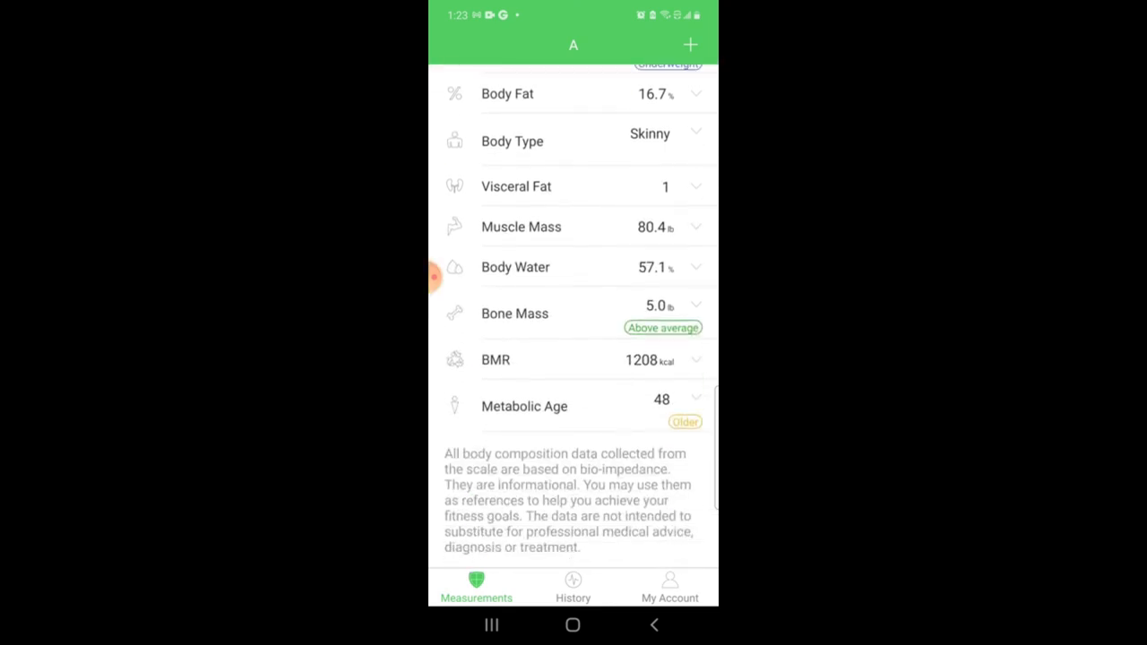
scroll(down, 3)
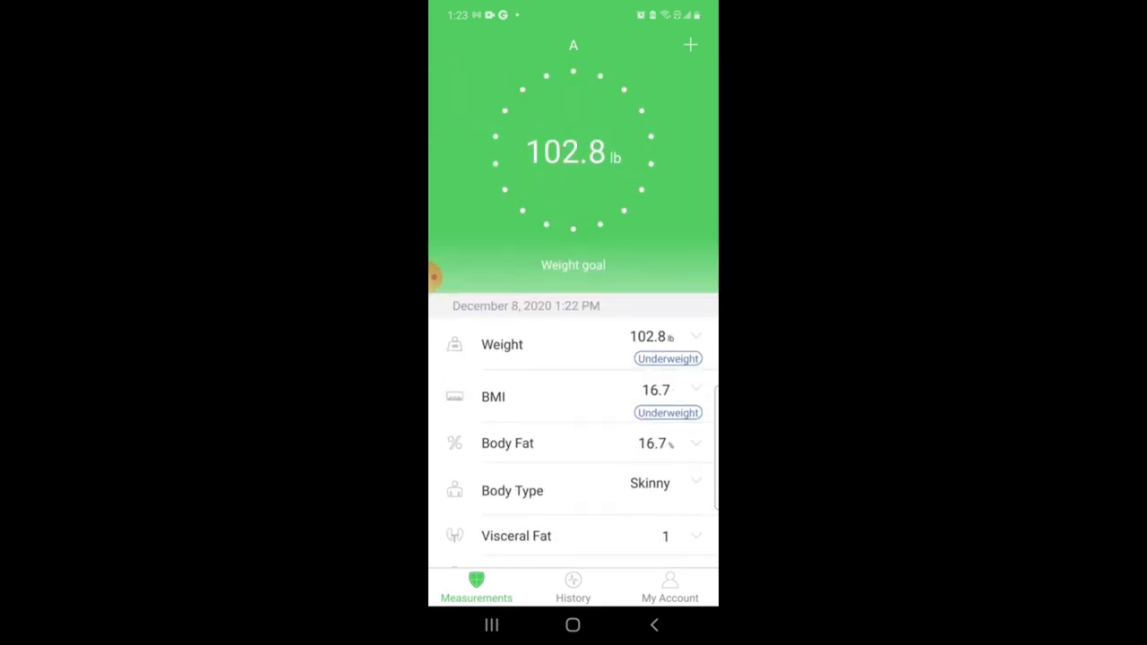